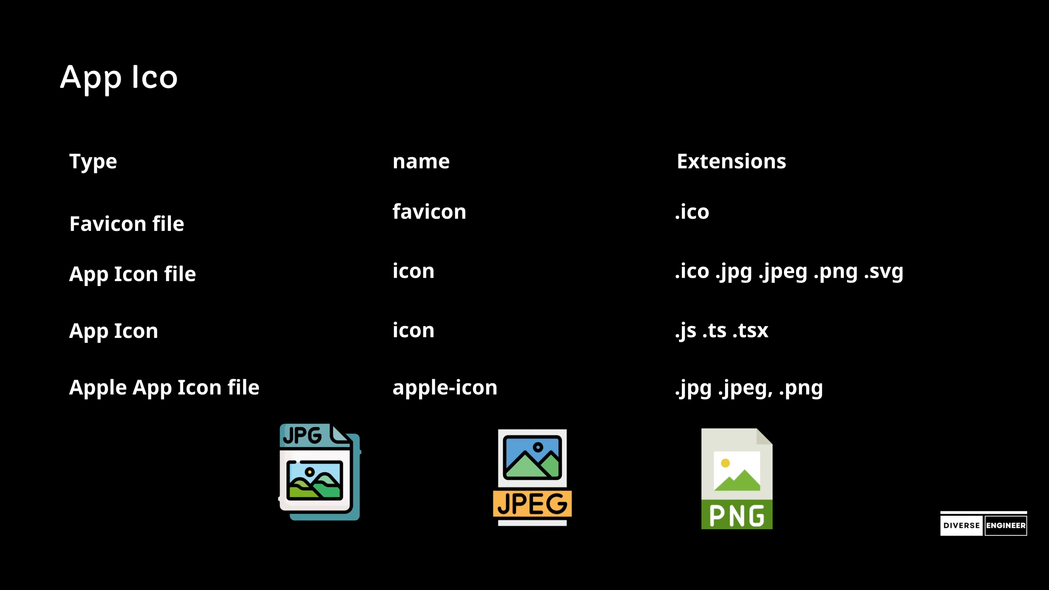
key(Right)
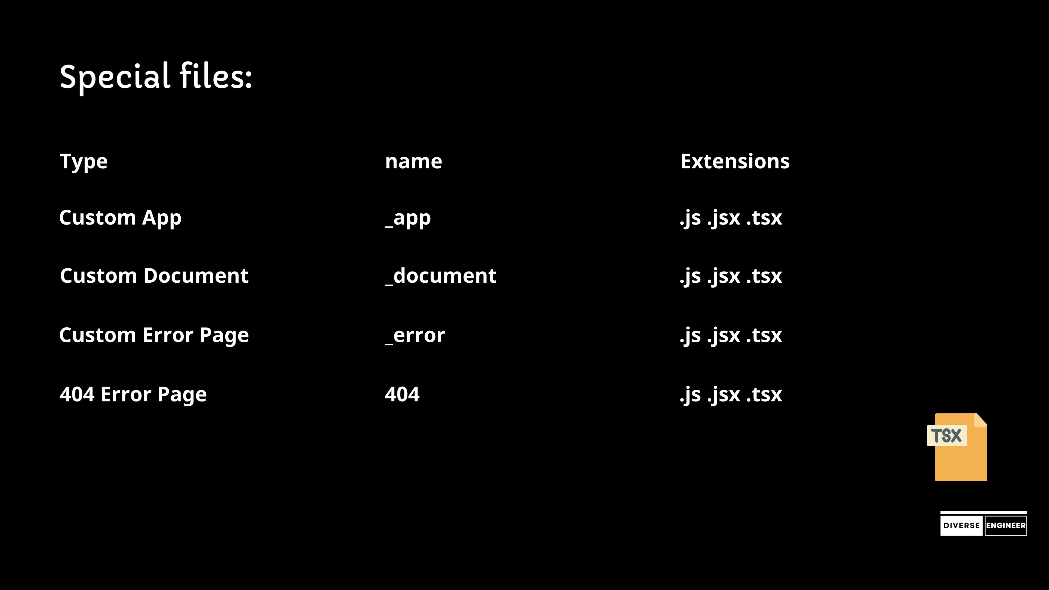